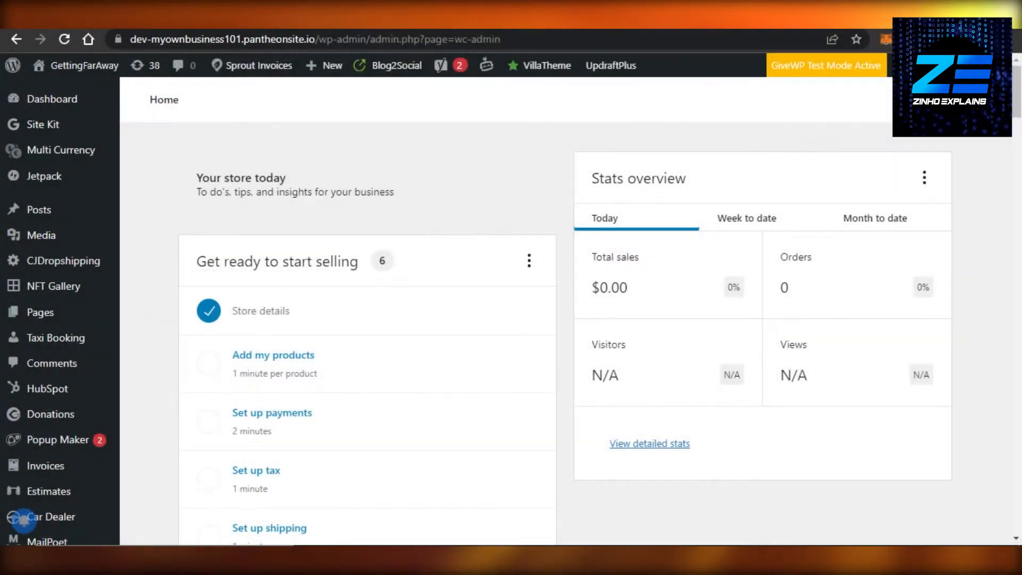
Step: Search the plugin directory for 'paypal' and confirm WooCommerce PayPal Payments shows Active
scroll(down, 3)
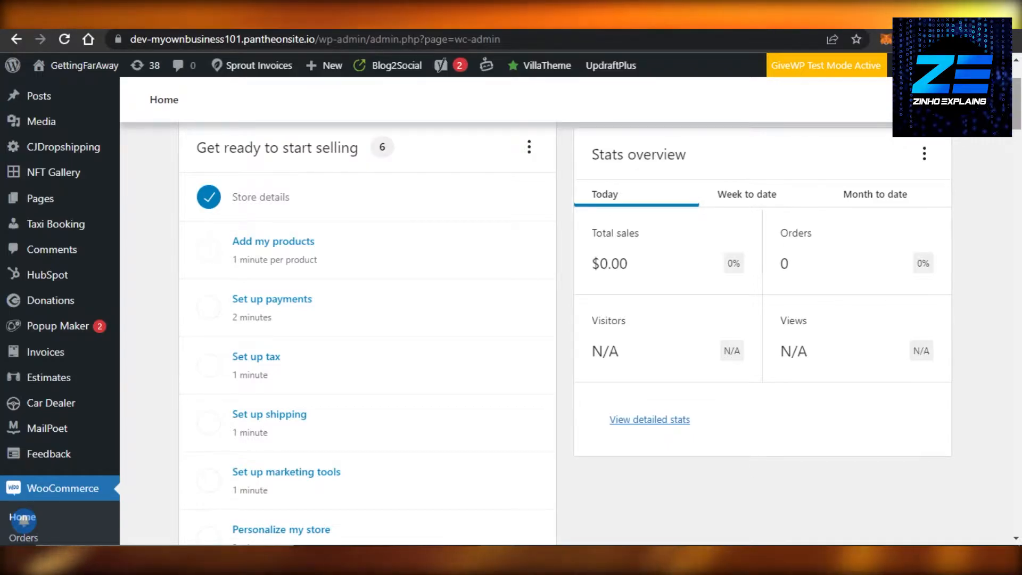
scroll(down, 3)
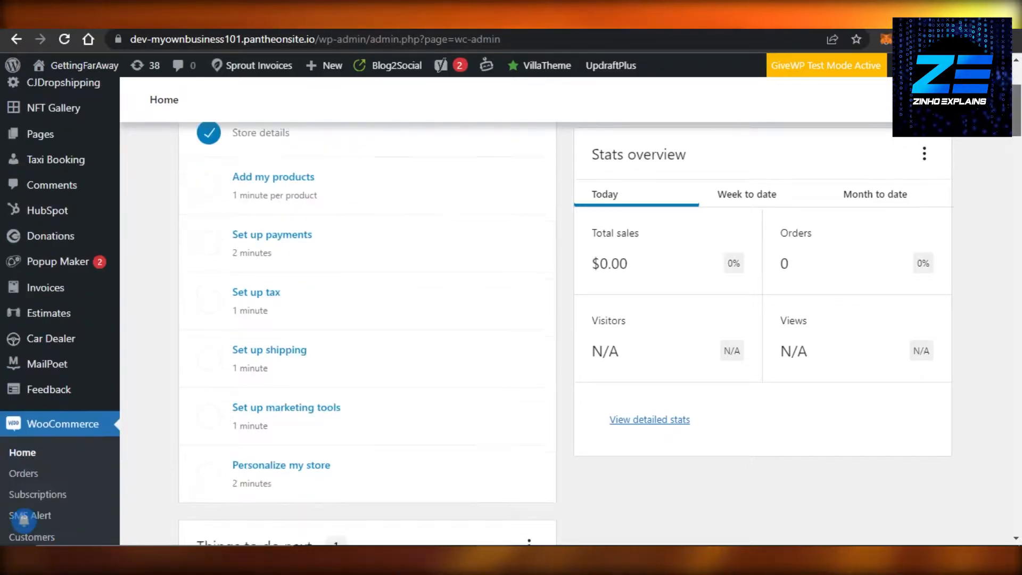
scroll(down, 3)
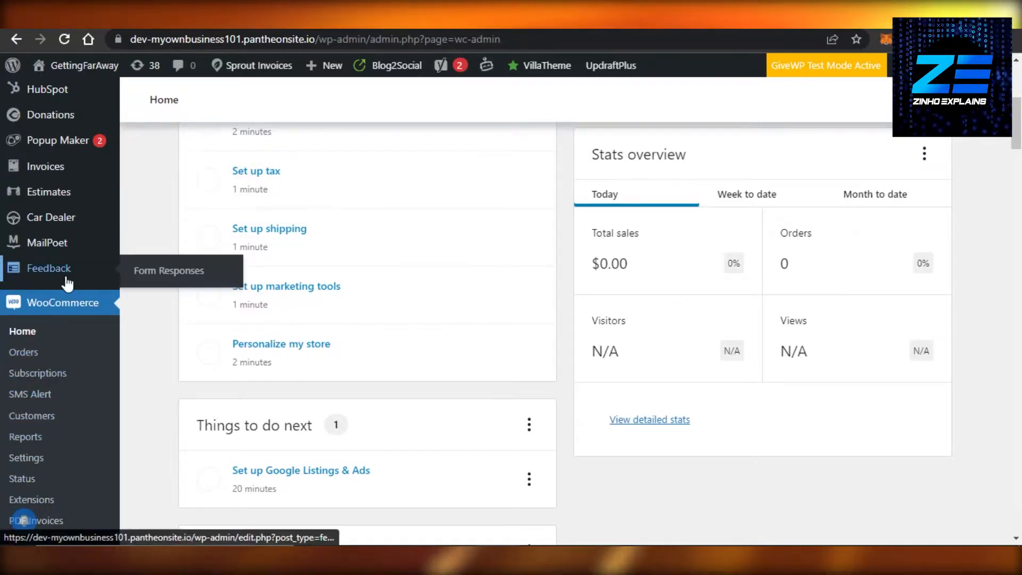
mouse_move(803, 300)
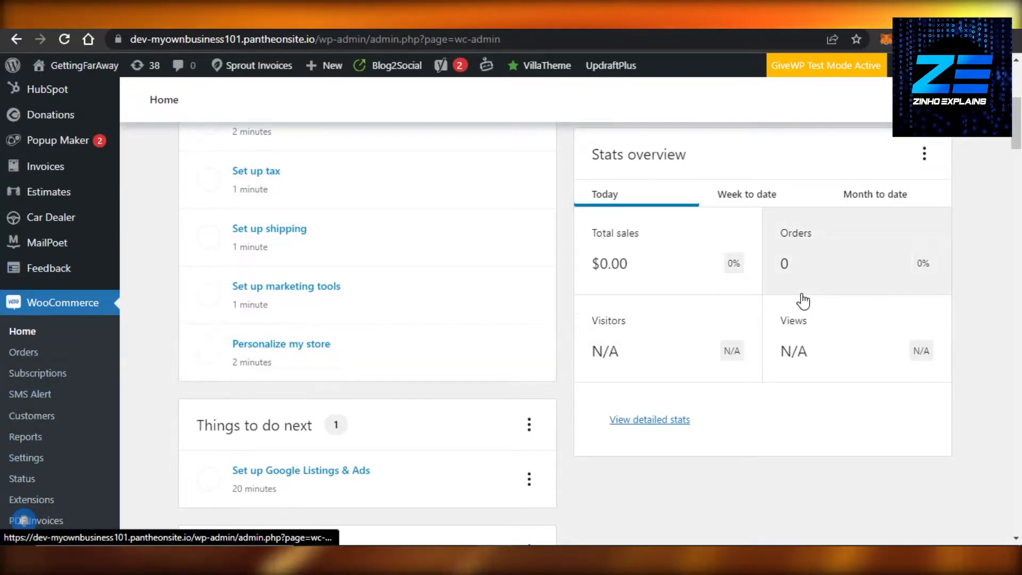
scroll(down, 3)
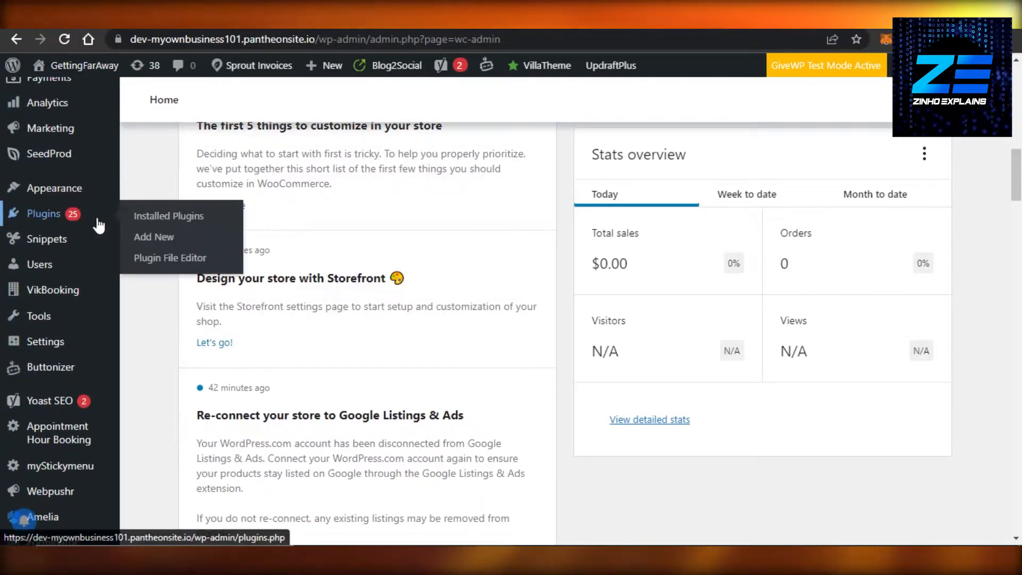
mouse_move(68, 215)
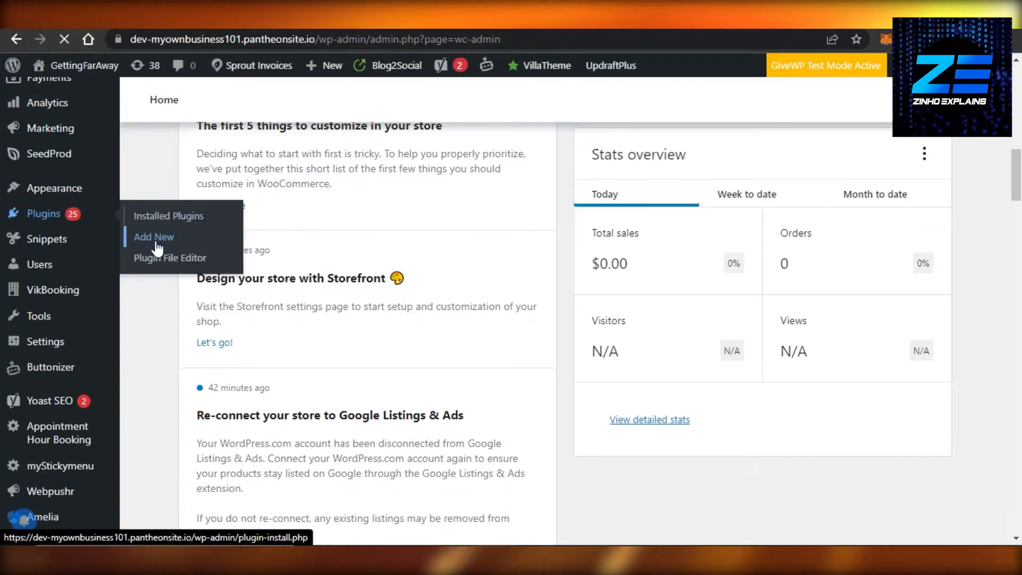
click(154, 236)
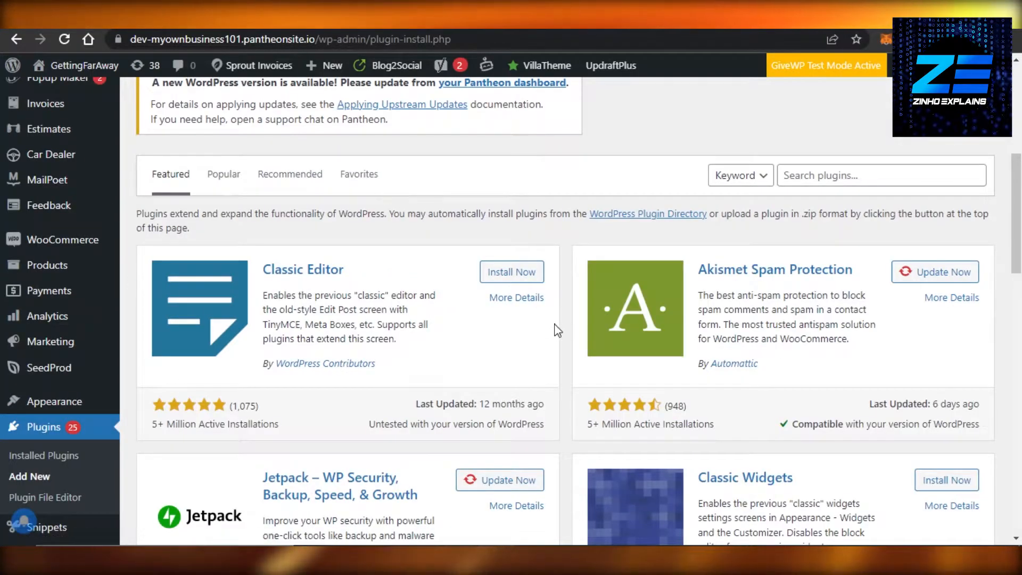
click(880, 175)
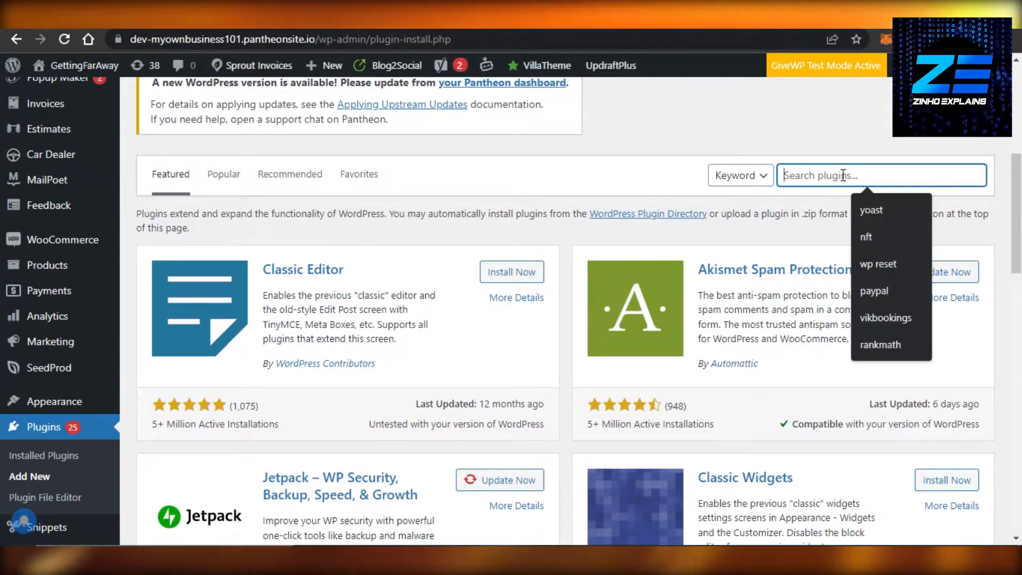
click(874, 291)
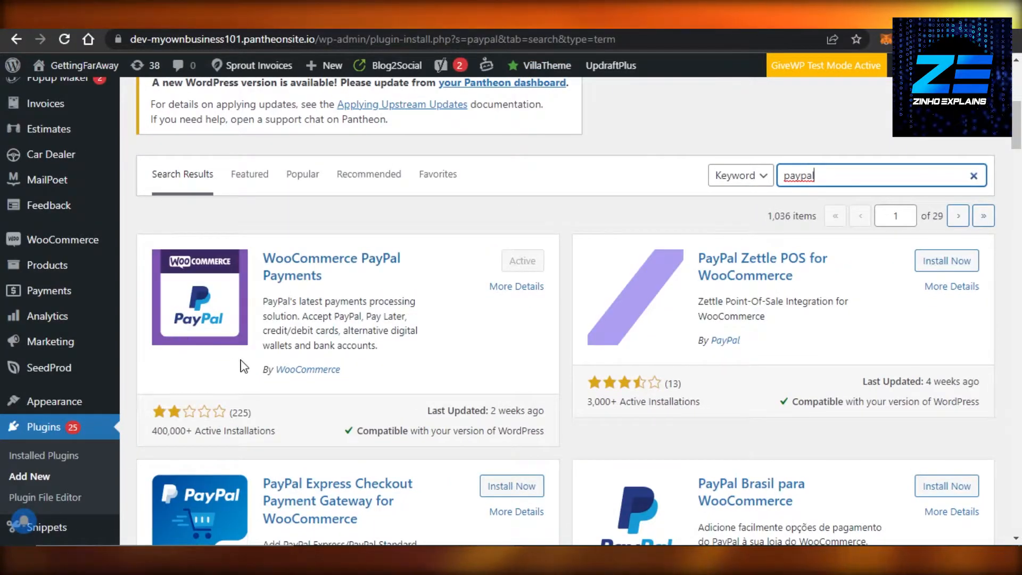
mouse_move(307, 267)
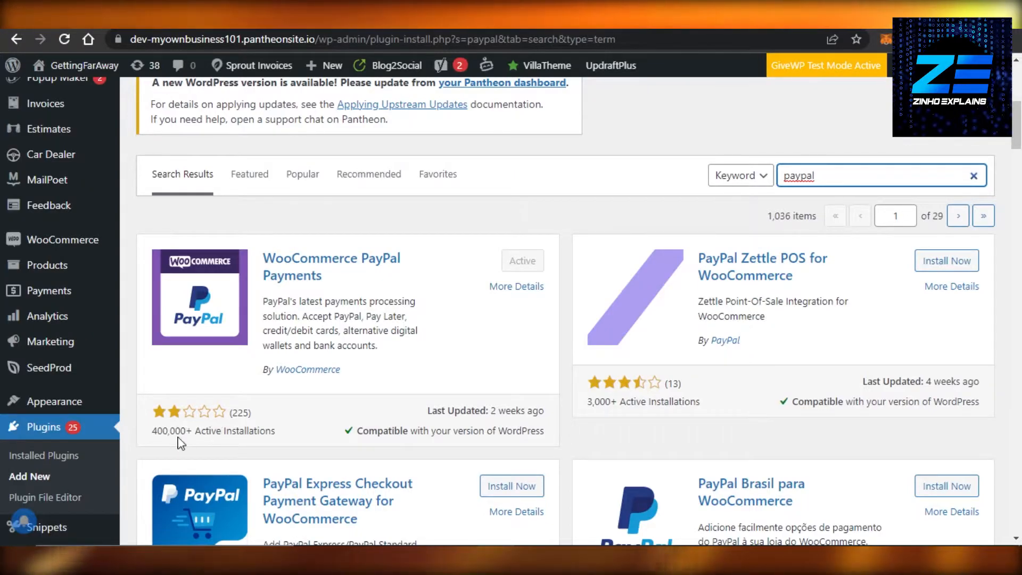
mouse_move(538, 281)
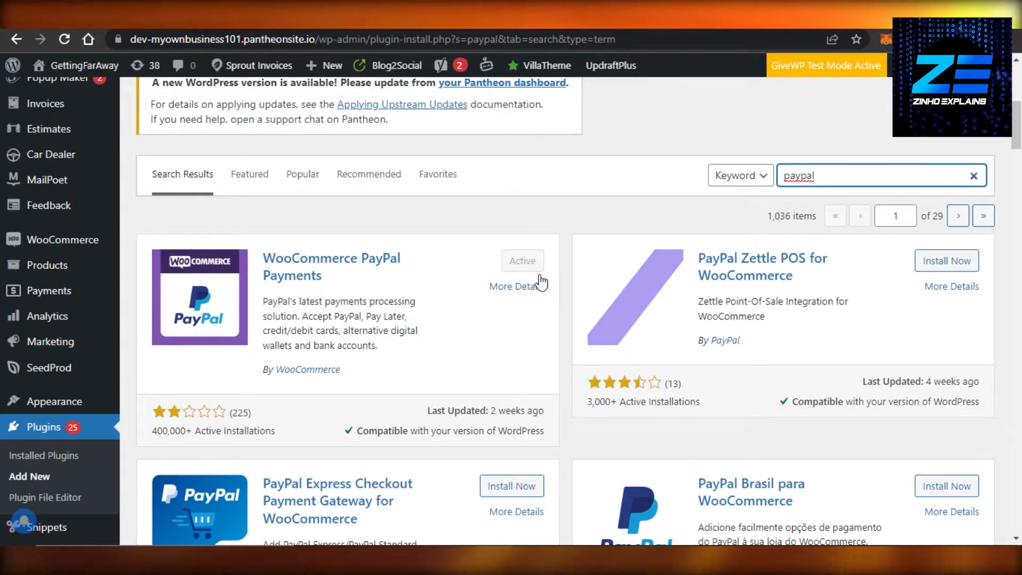
mouse_move(515, 268)
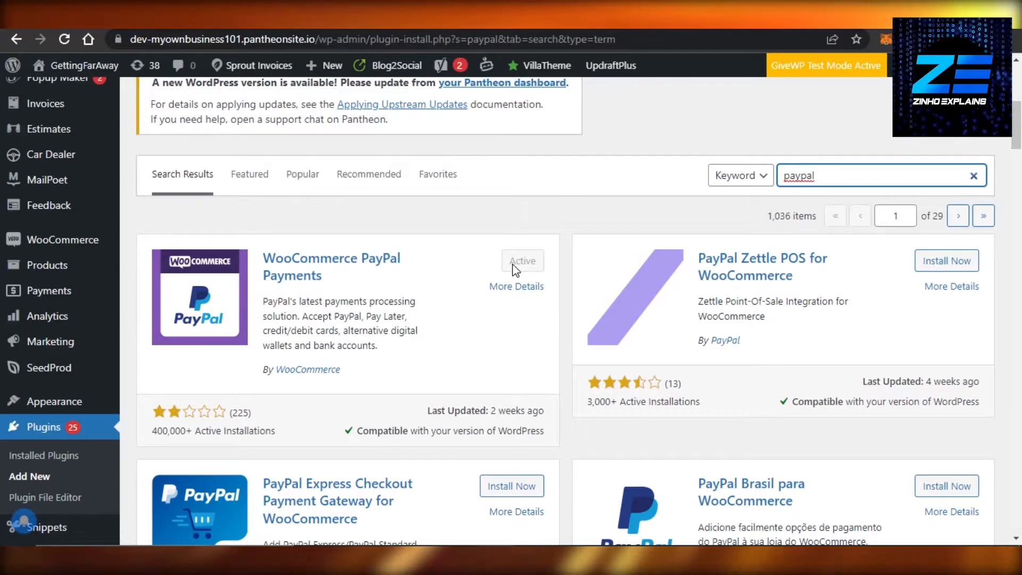
mouse_move(284, 307)
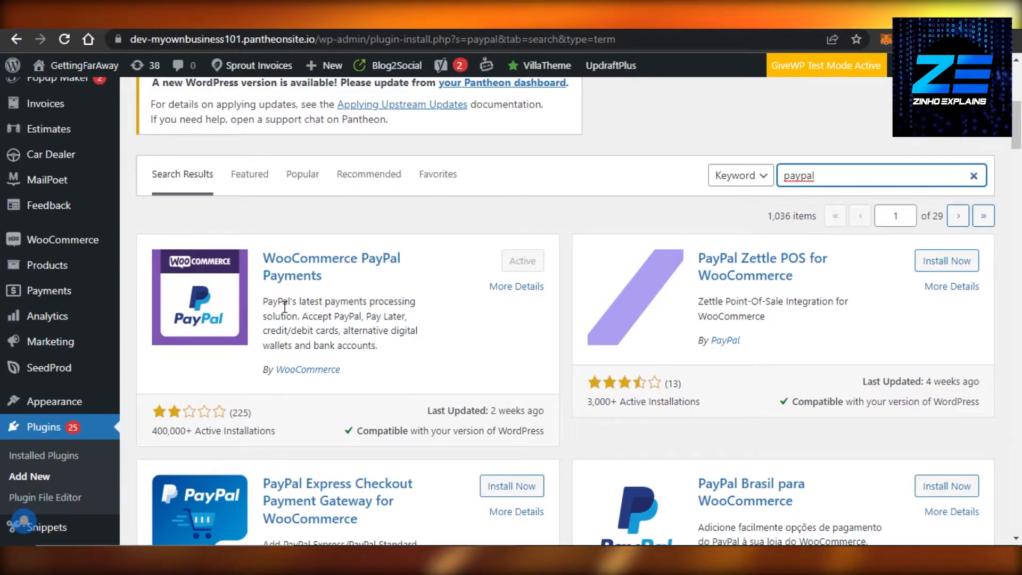
scroll(up, 3)
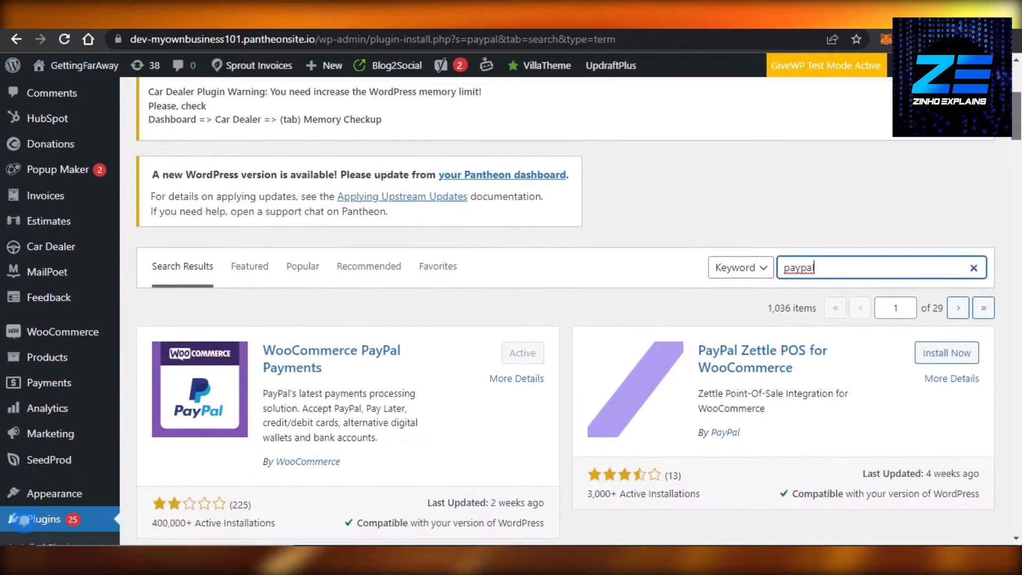
Step: Go to WooCommerce > Settings to reach the store's General settings page
scroll(down, 3)
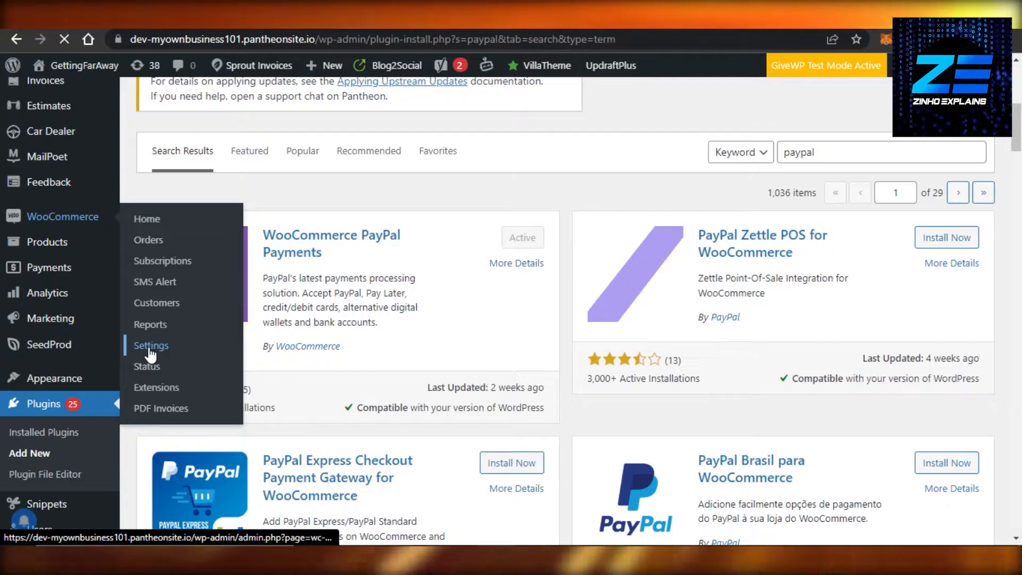
click(150, 345)
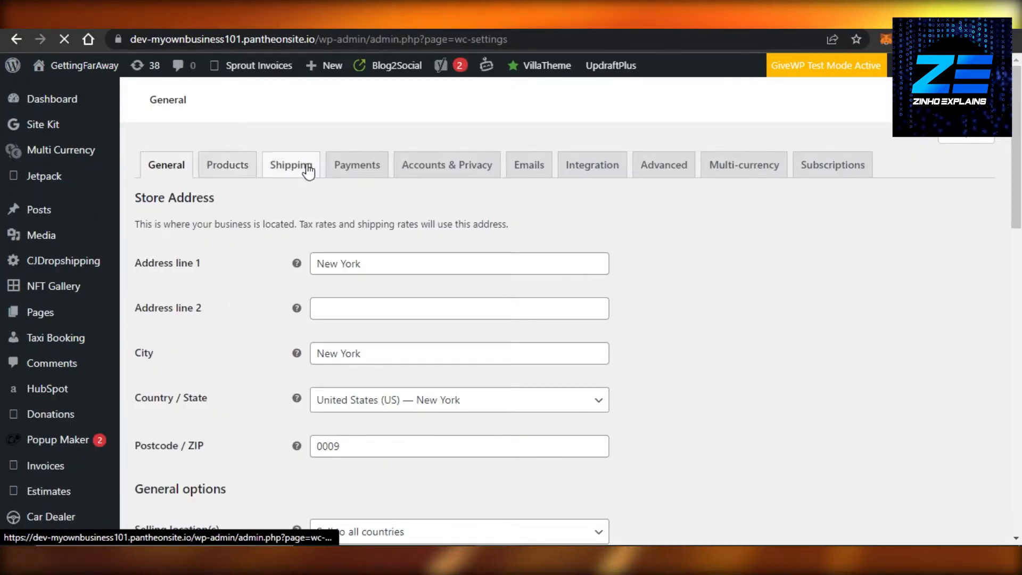
click(356, 164)
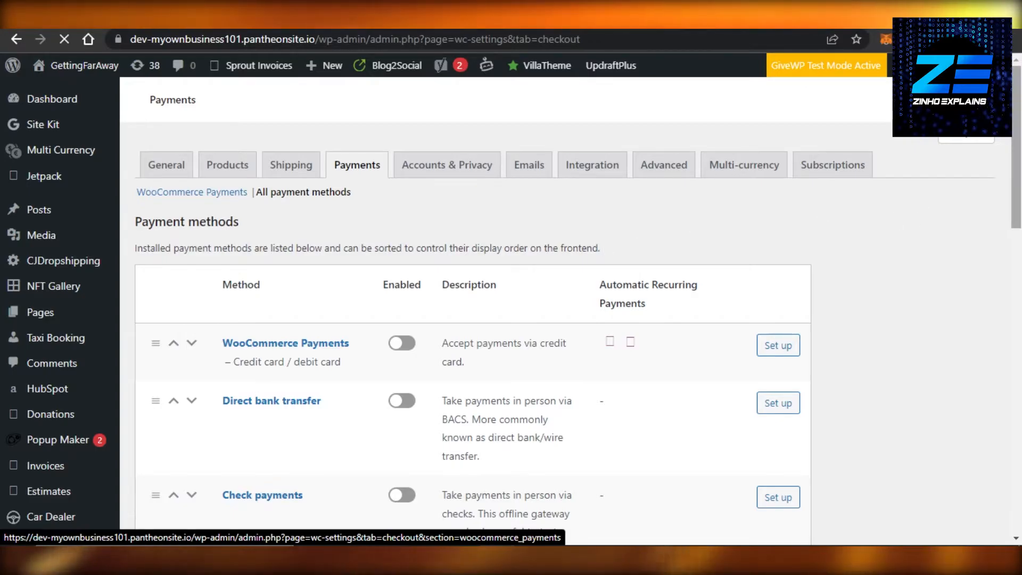
scroll(down, 3)
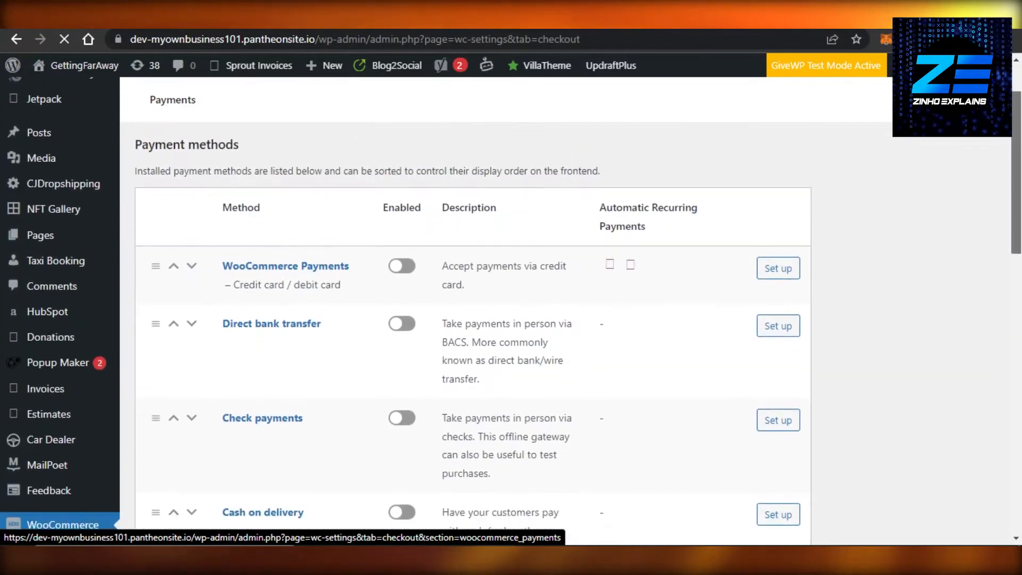
scroll(down, 3)
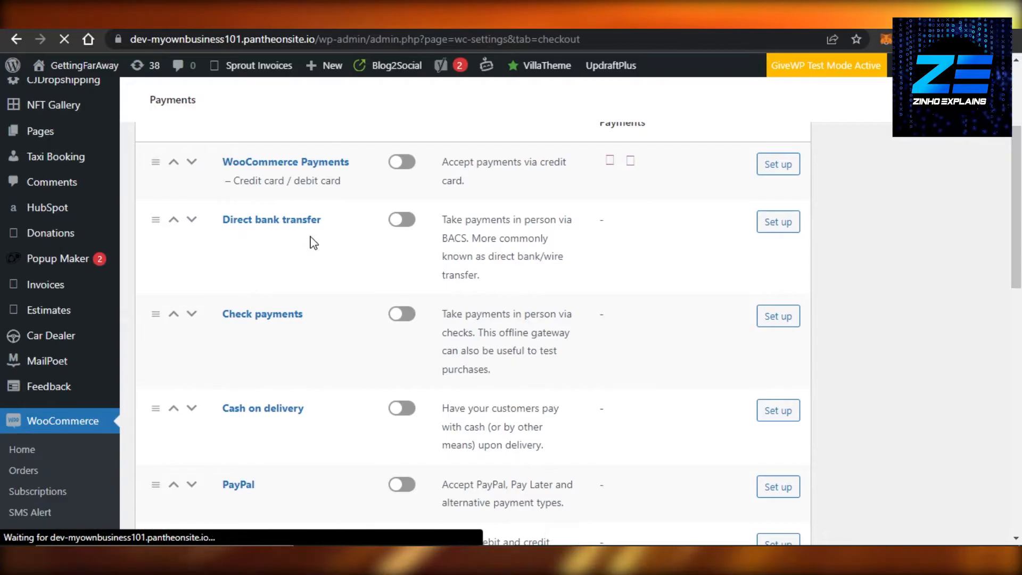
mouse_move(262, 314)
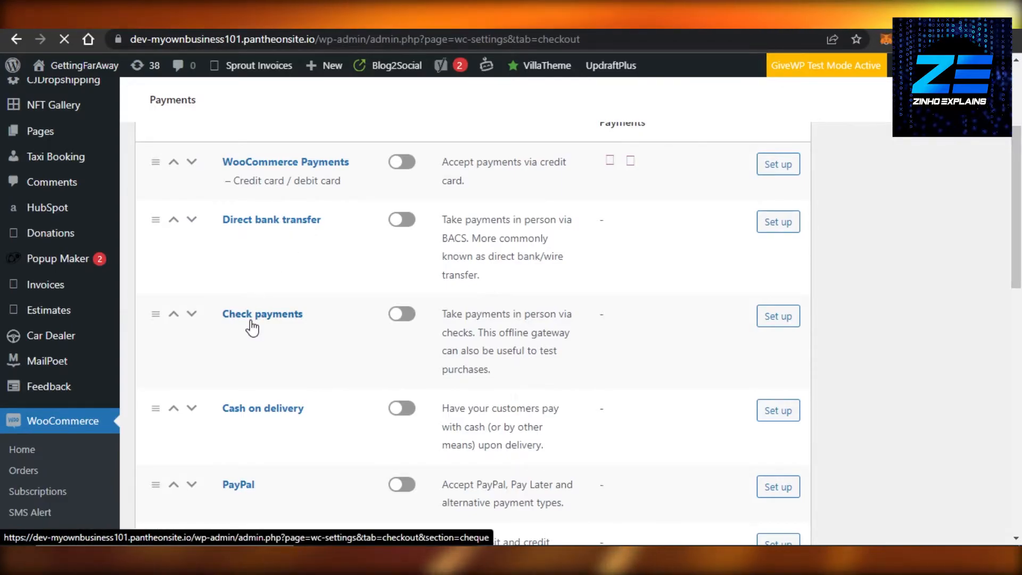
scroll(down, 3)
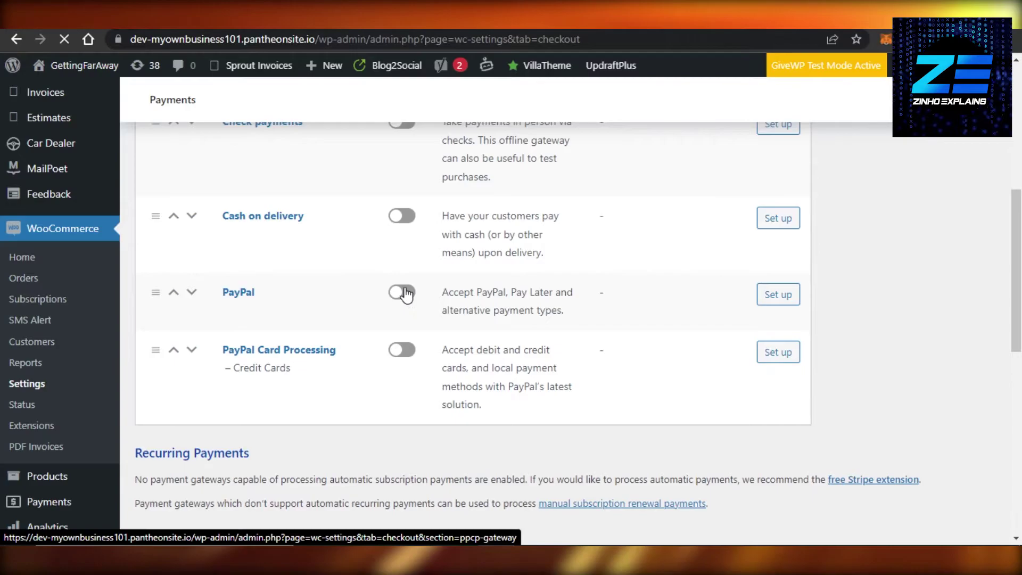
mouse_move(778, 294)
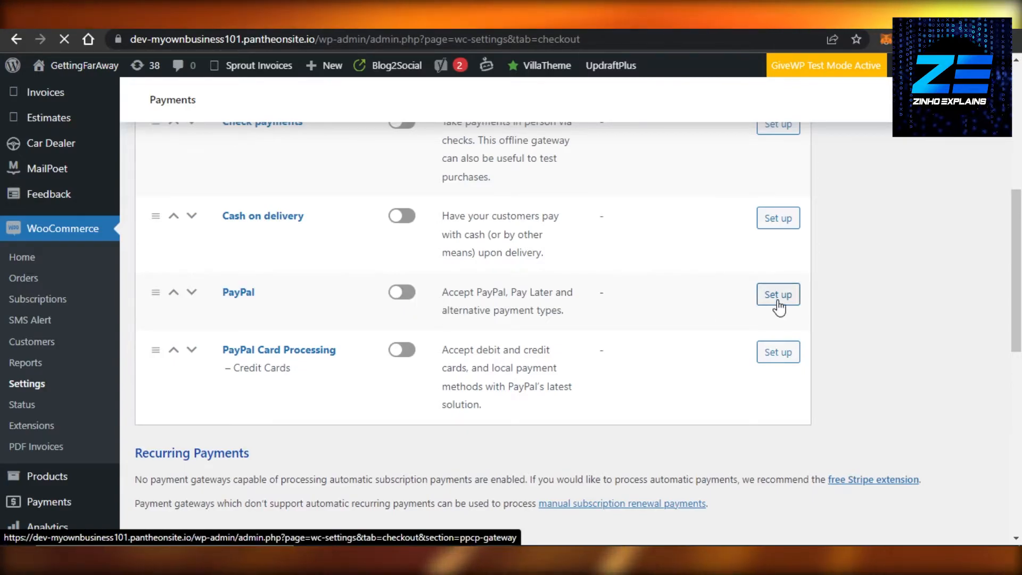
Step: Use Set up on the PayPal row and review card processing options down to Activate PayPal
click(778, 294)
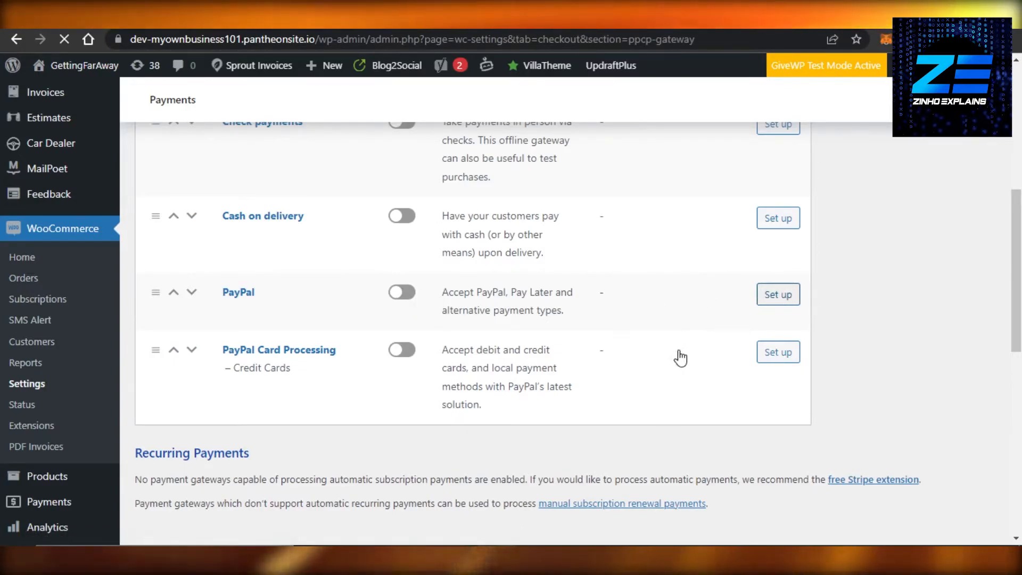
mouse_move(665, 321)
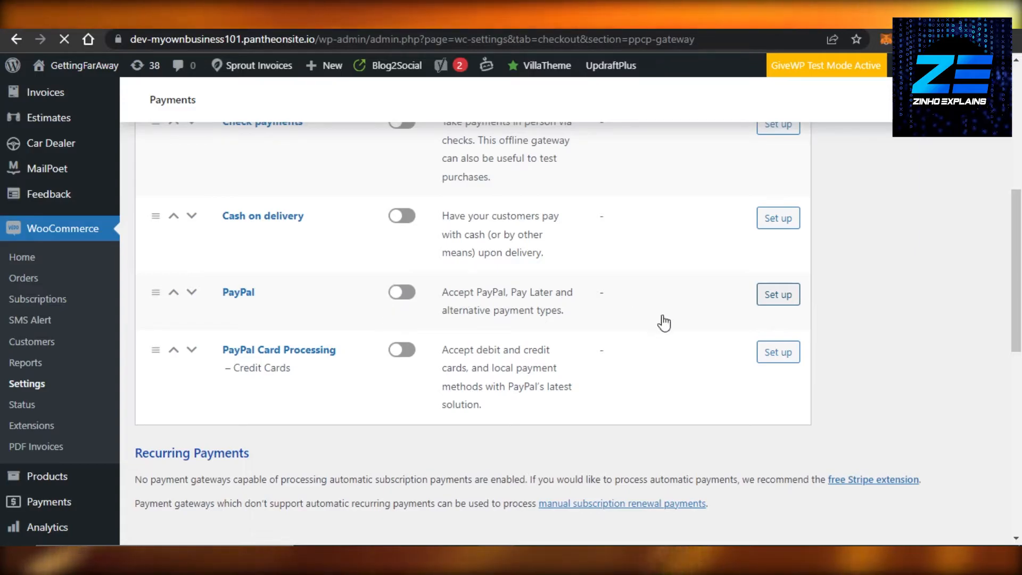
click(777, 294)
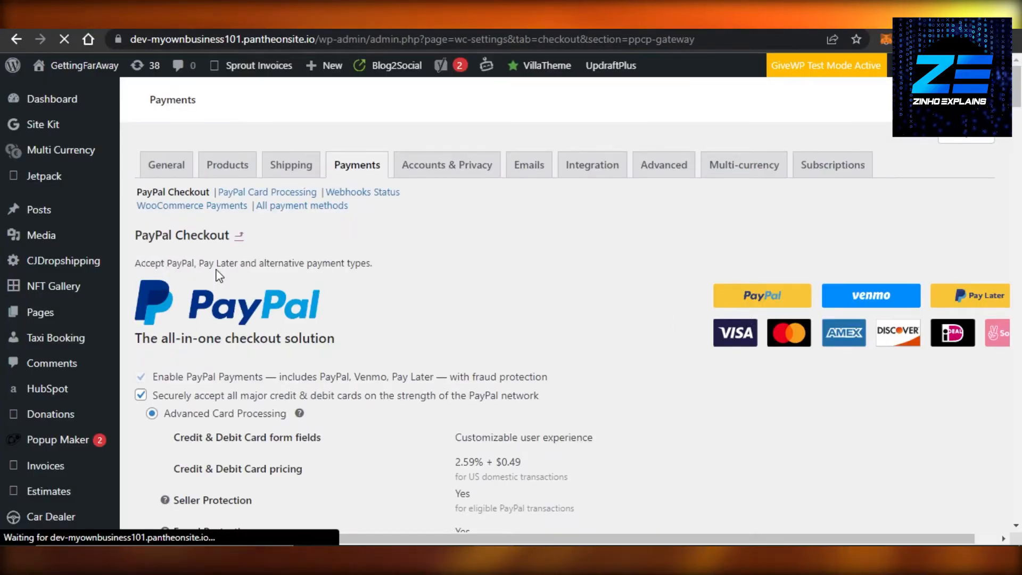
mouse_move(147, 359)
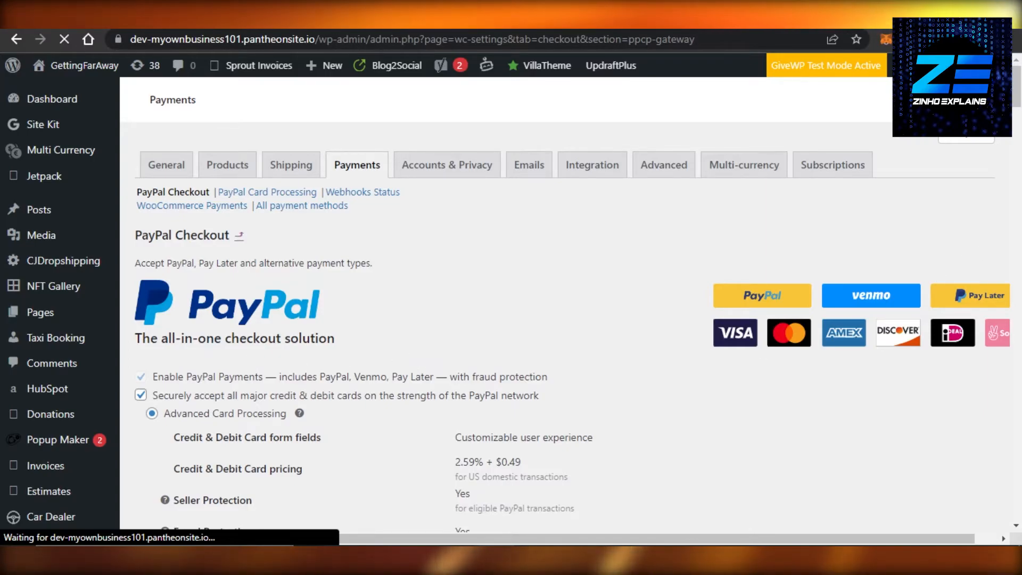
scroll(down, 3)
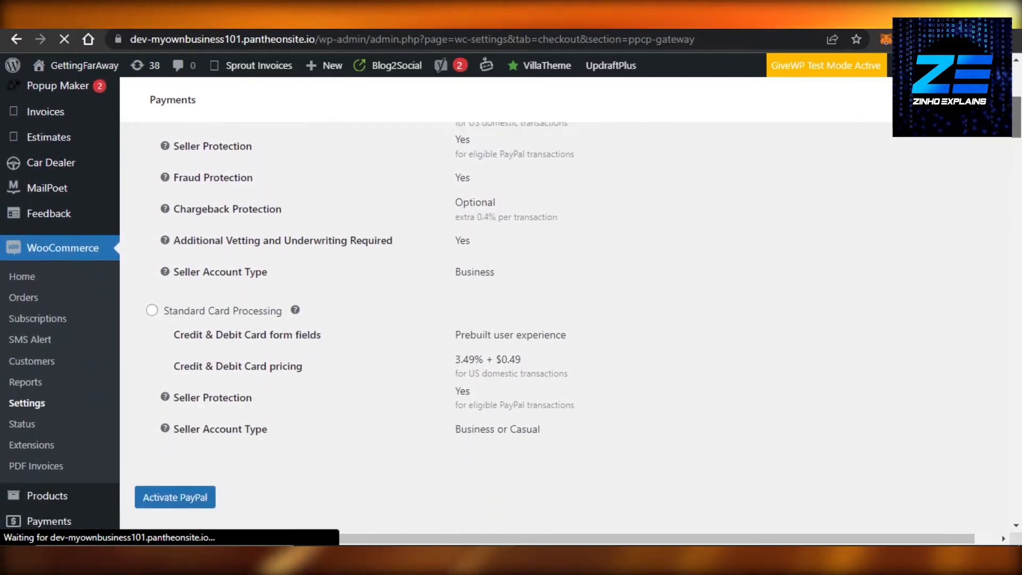
scroll(down, 3)
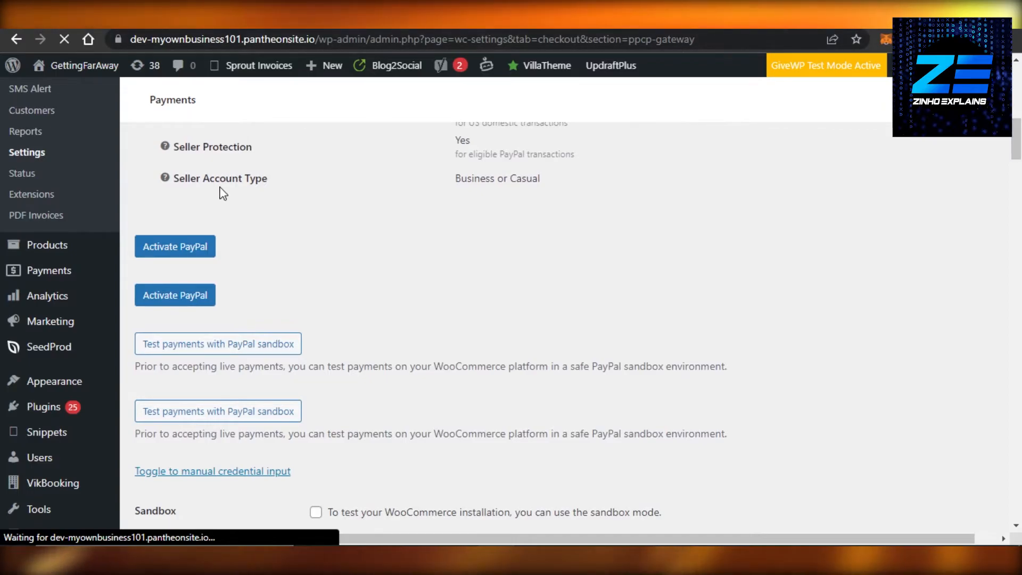
scroll(down, 3)
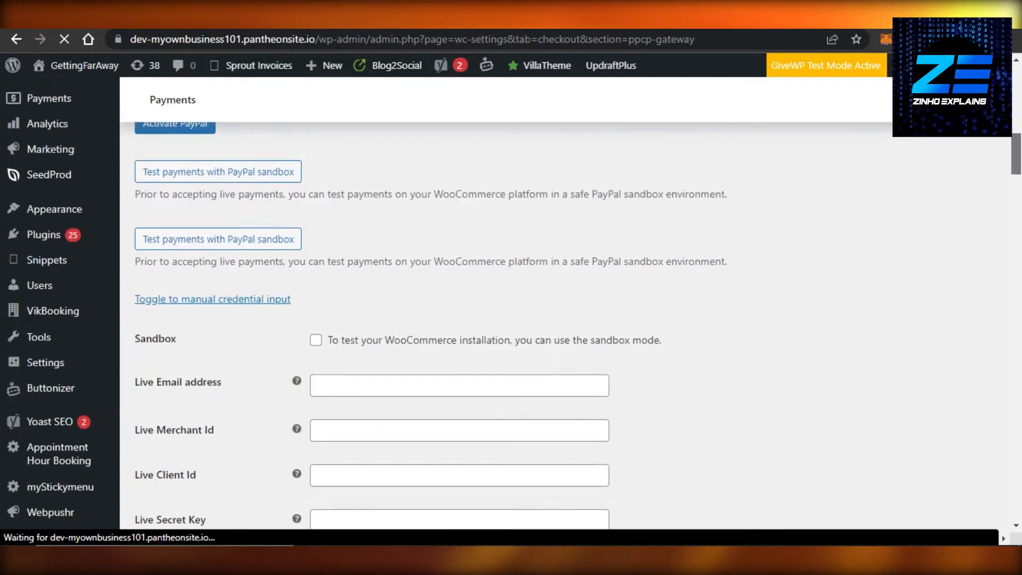
scroll(down, 3)
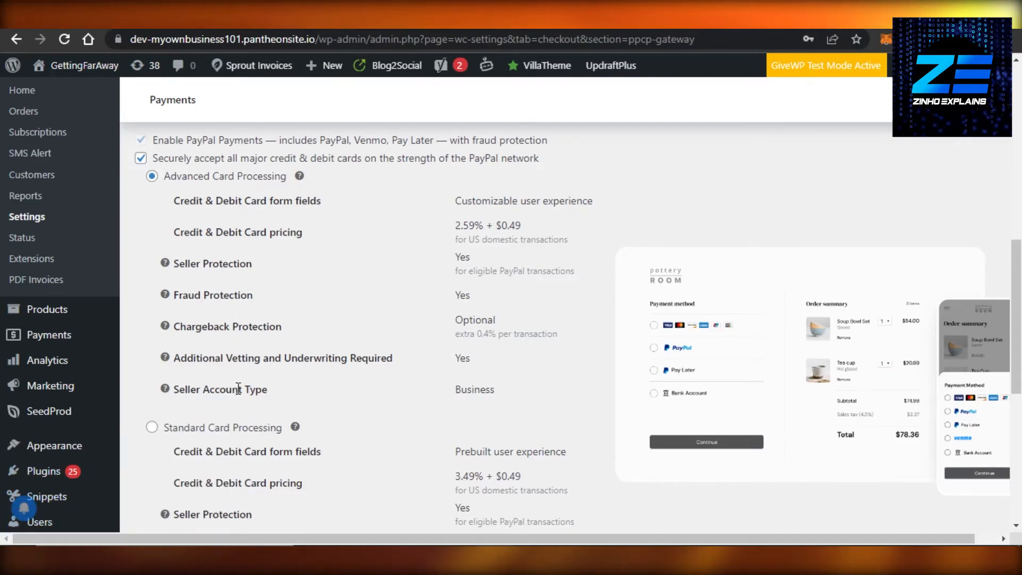
mouse_move(981, 337)
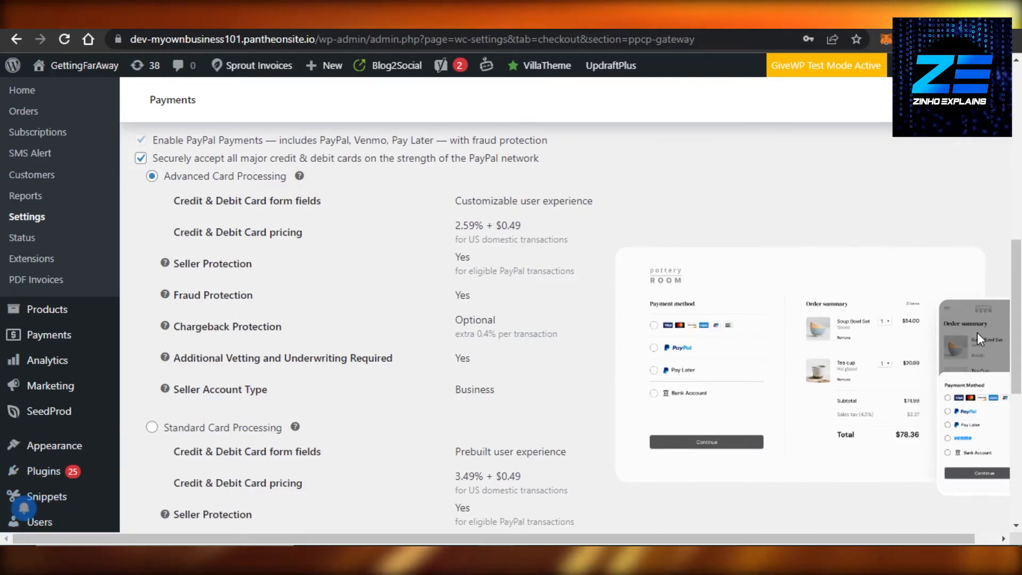
scroll(down, 3)
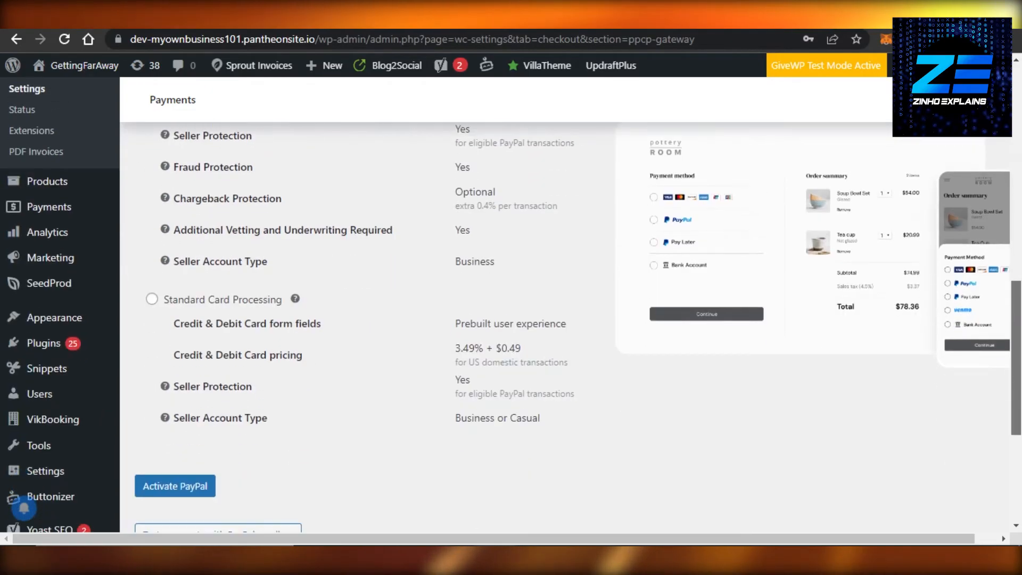
scroll(down, 3)
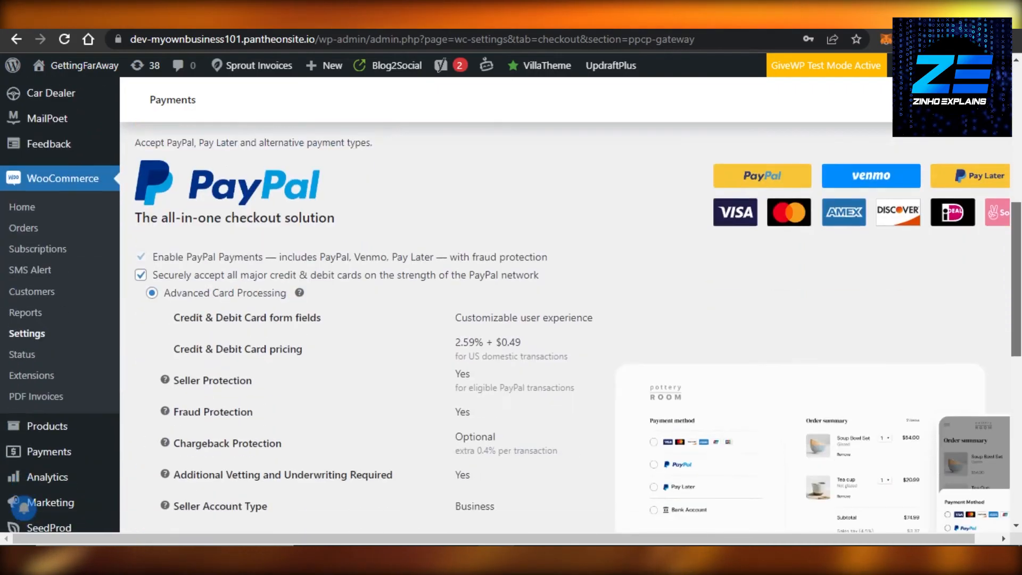
scroll(down, 3)
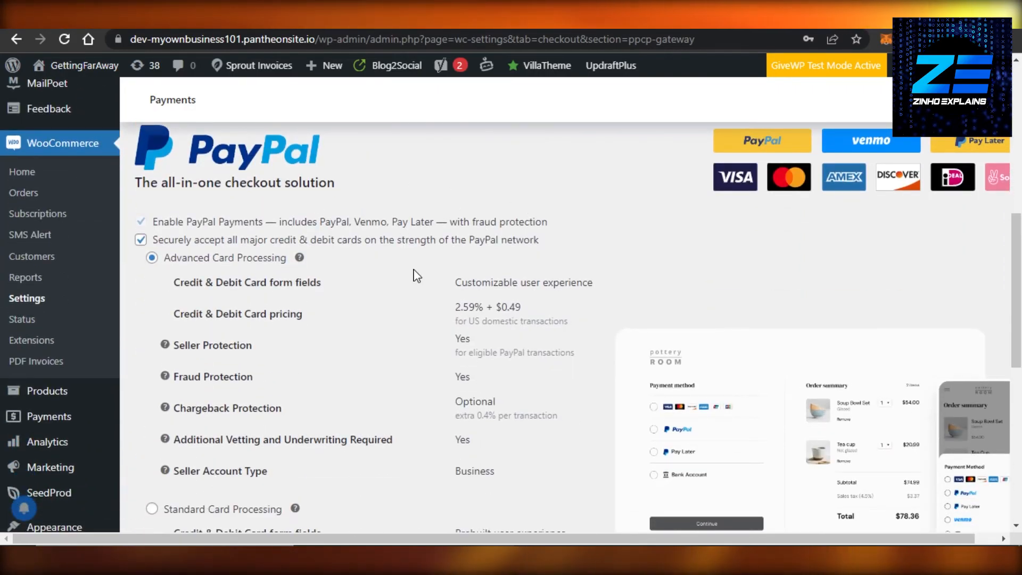